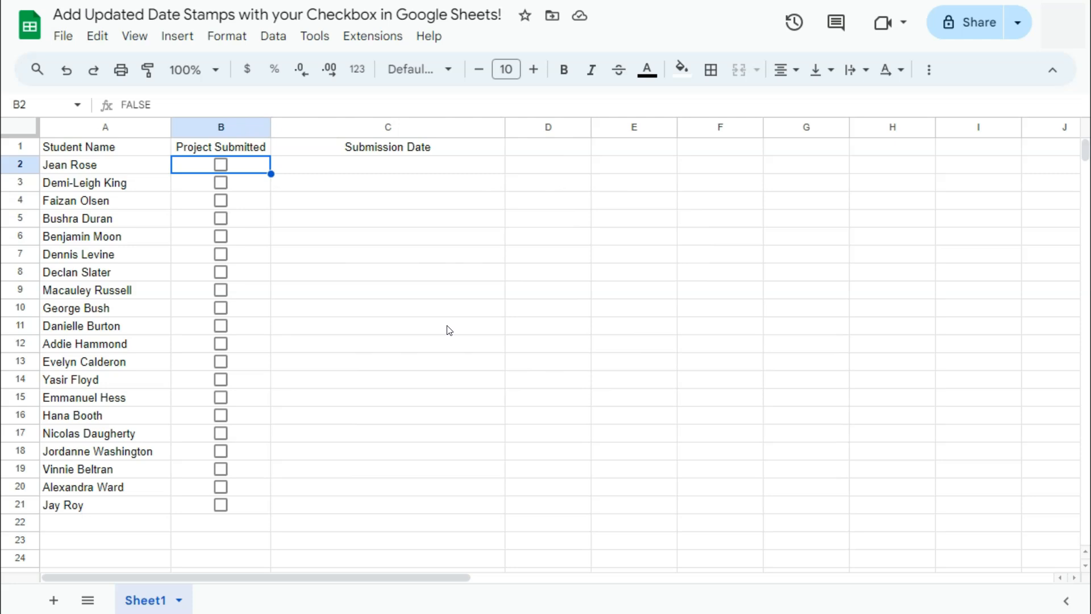
pyautogui.click(221, 165)
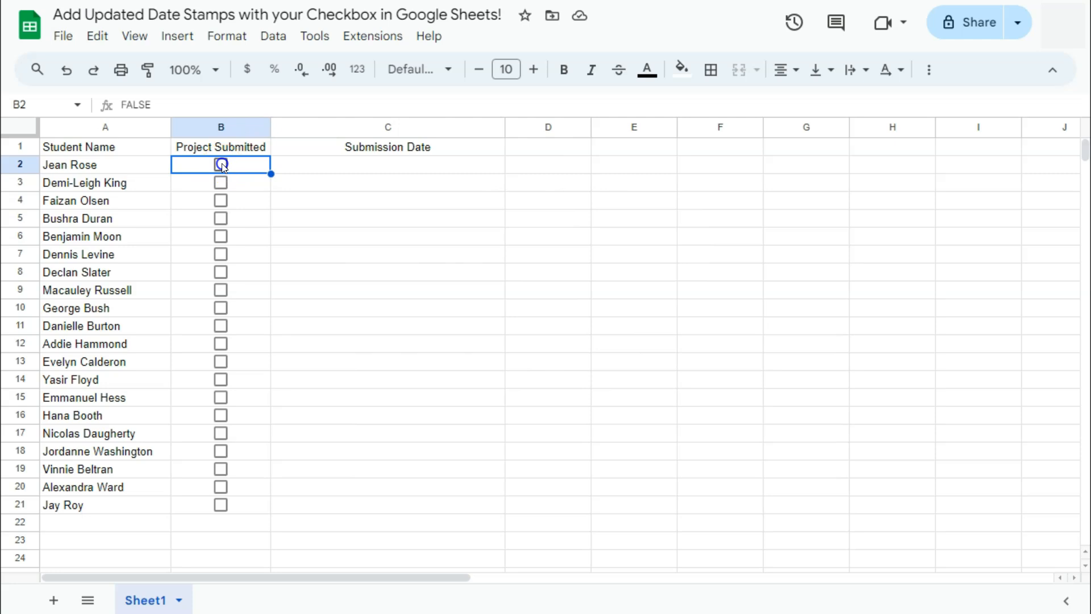
pyautogui.click(220, 163)
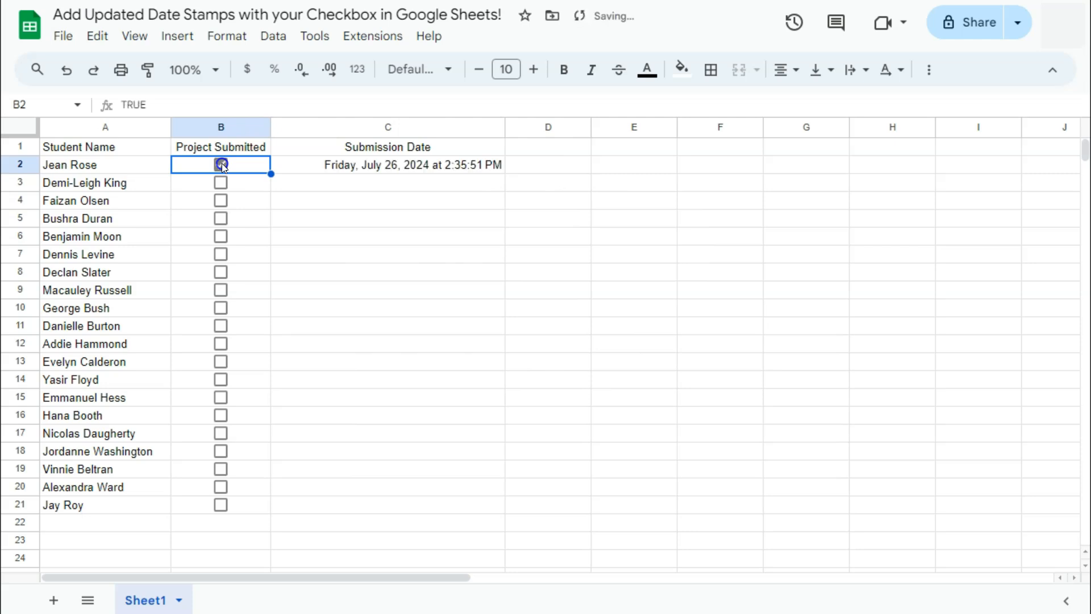
pyautogui.click(220, 165)
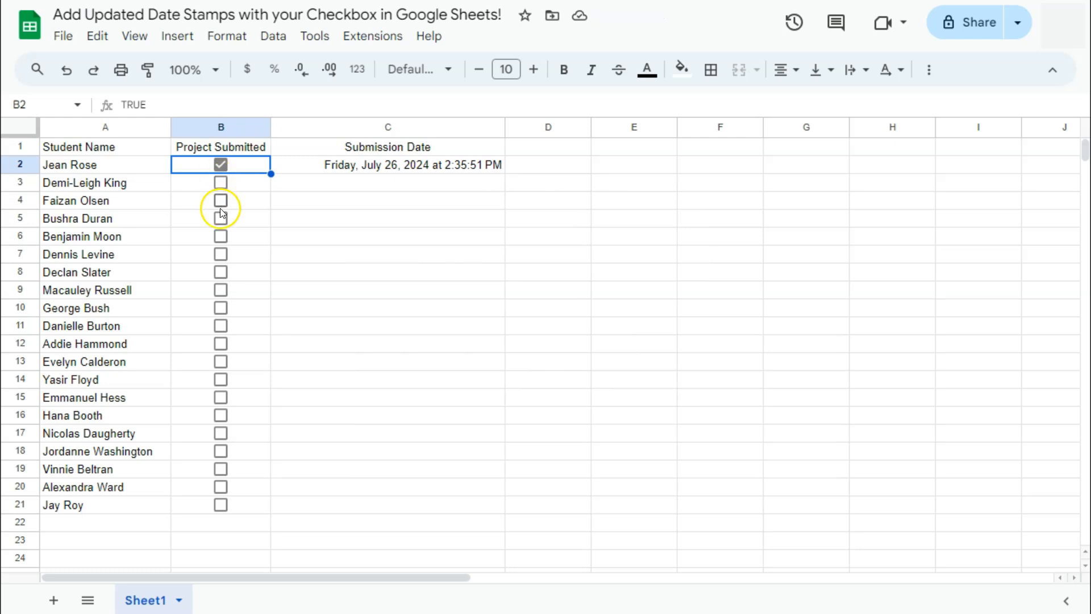
pyautogui.click(221, 272)
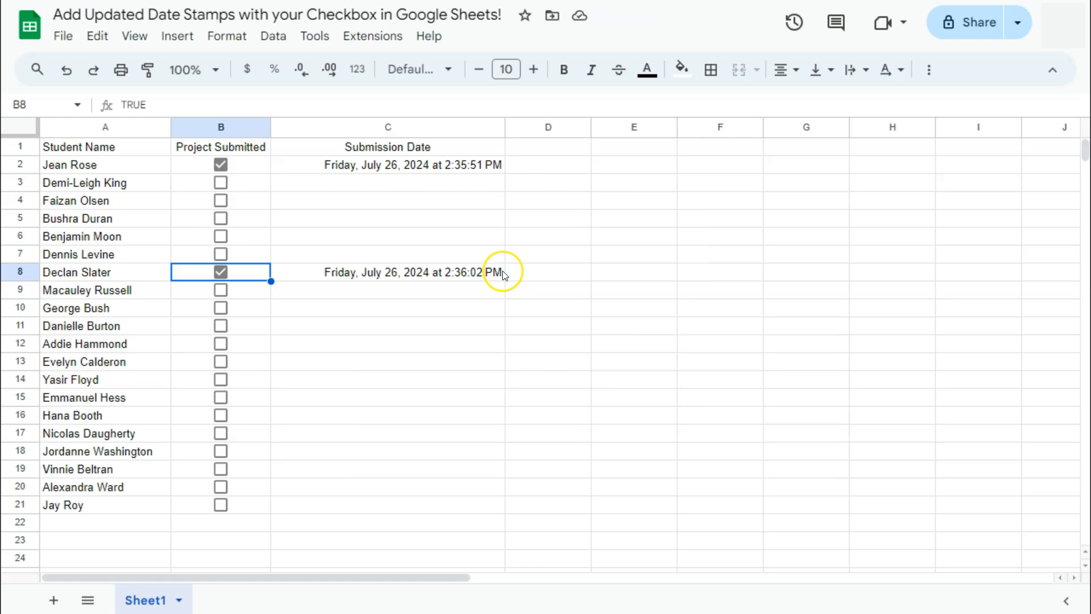
pyautogui.moveTo(336, 305)
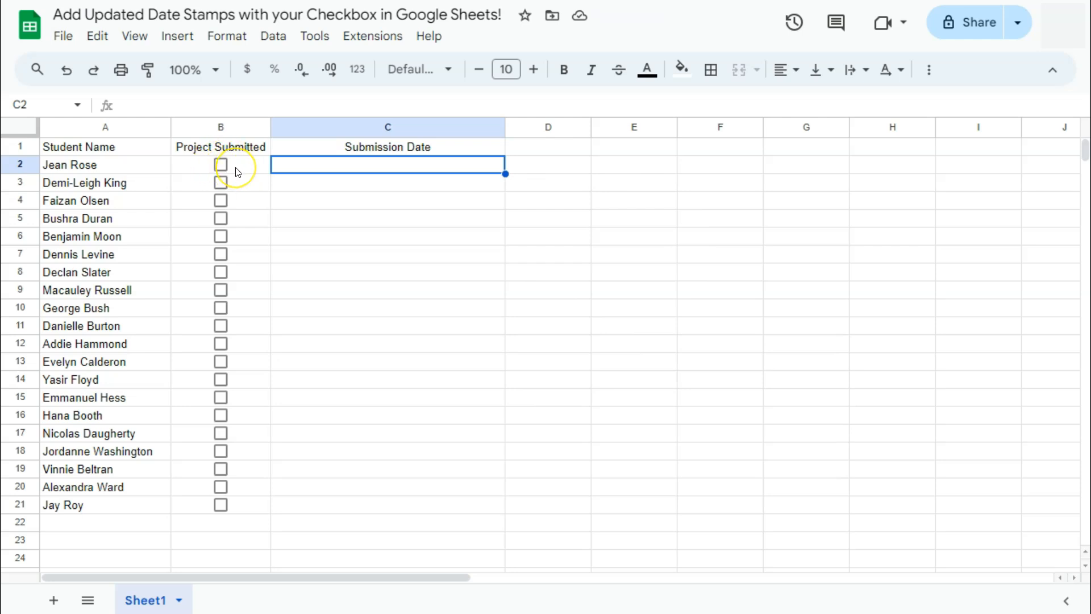
pyautogui.click(220, 165)
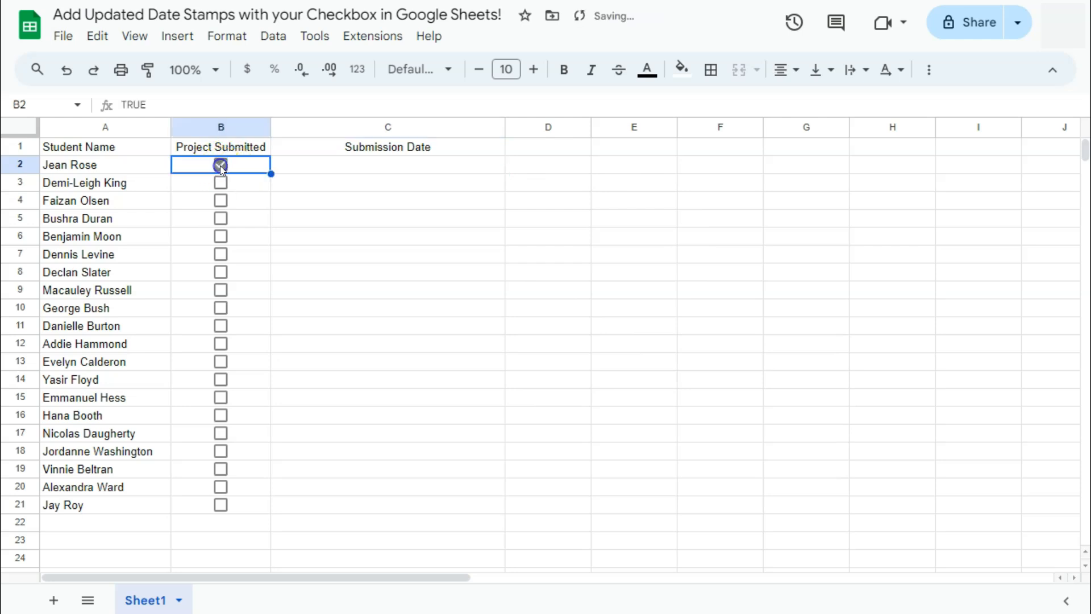
pyautogui.click(220, 165)
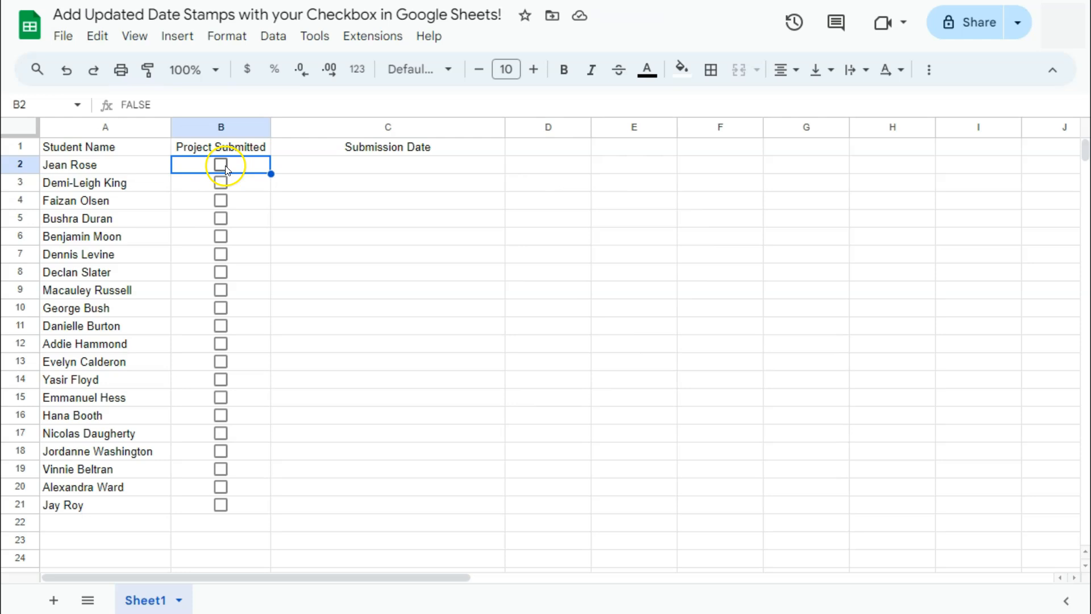
pyautogui.click(220, 164)
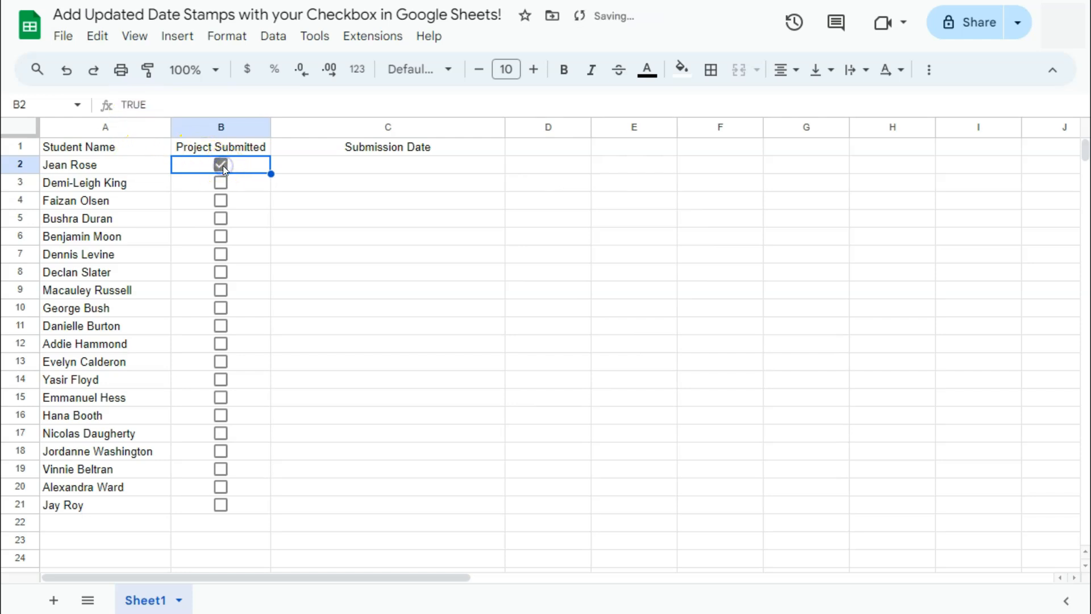
pyautogui.click(388, 165)
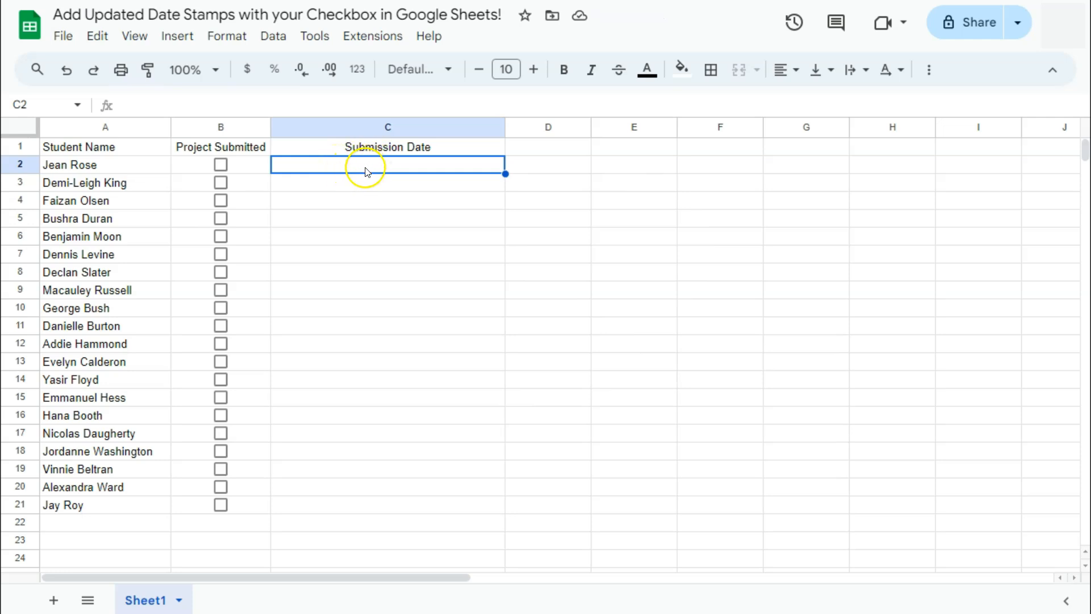
pyautogui.click(220, 165)
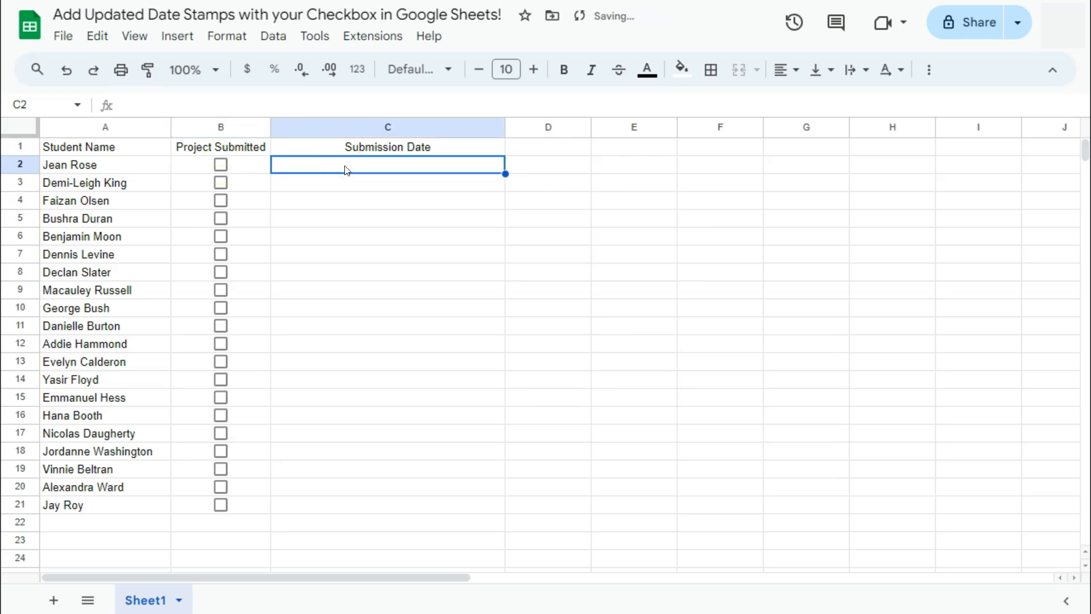
pyautogui.write('=')
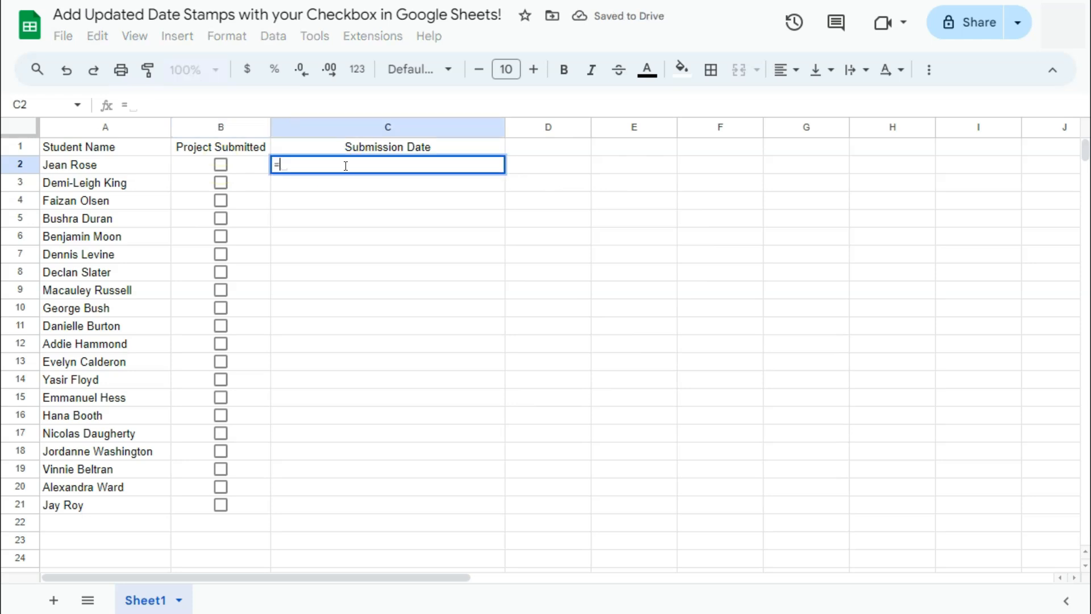
pyautogui.write('IFS(')
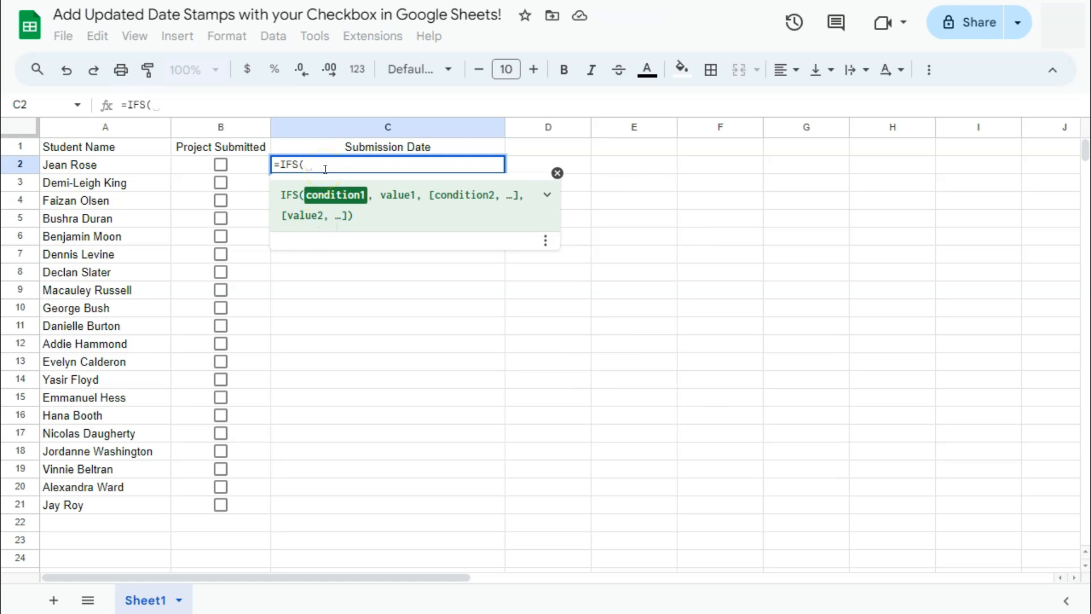
pyautogui.click(221, 164)
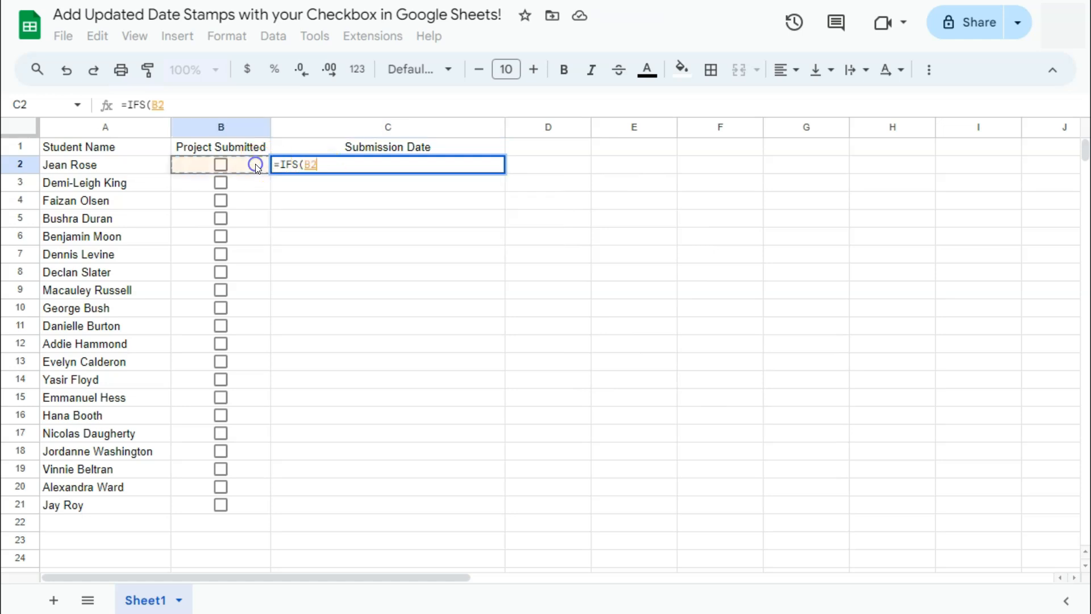
pyautogui.write('=F')
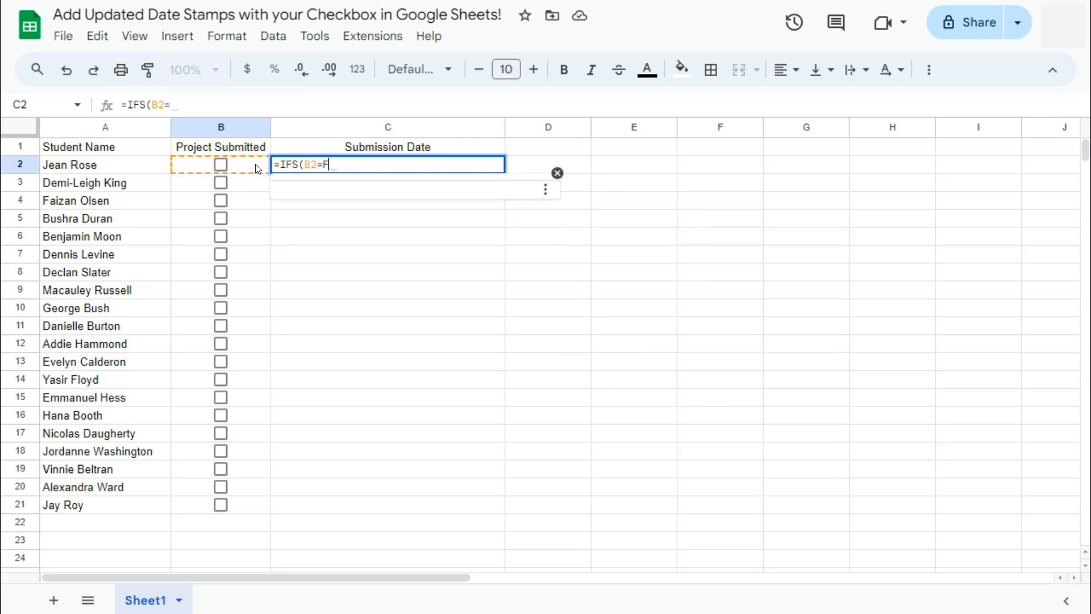
pyautogui.write('alse,')
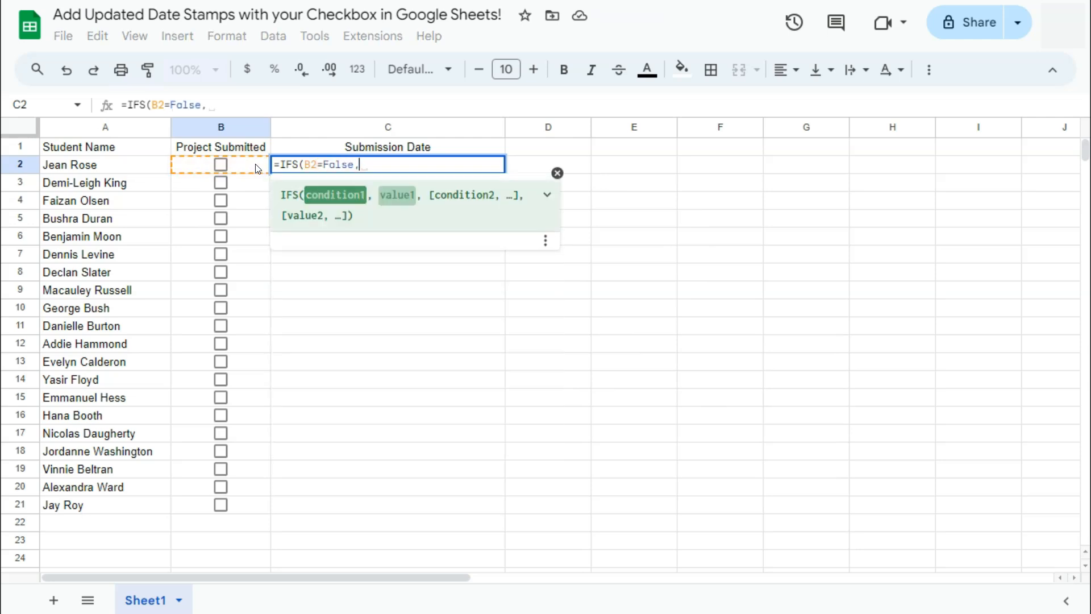
pyautogui.write('""')
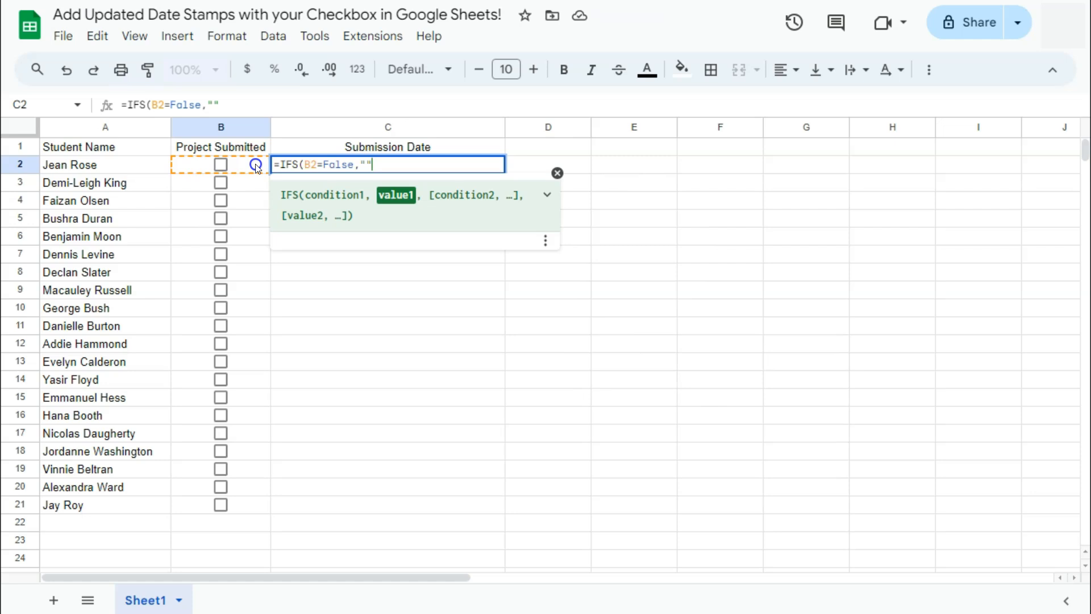
pyautogui.write(',B2=True')
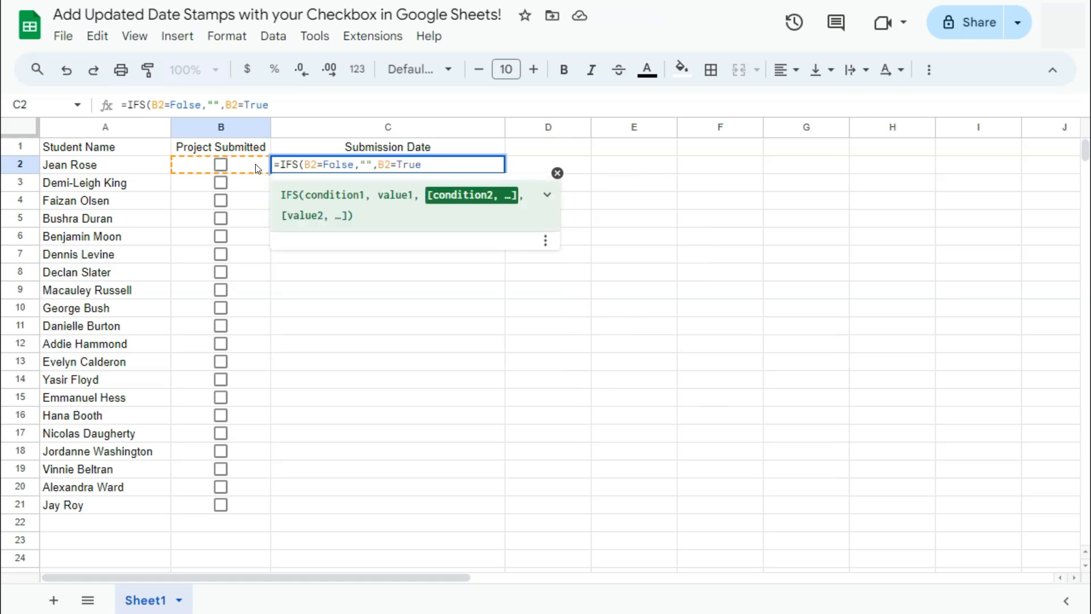
pyautogui.write(',')
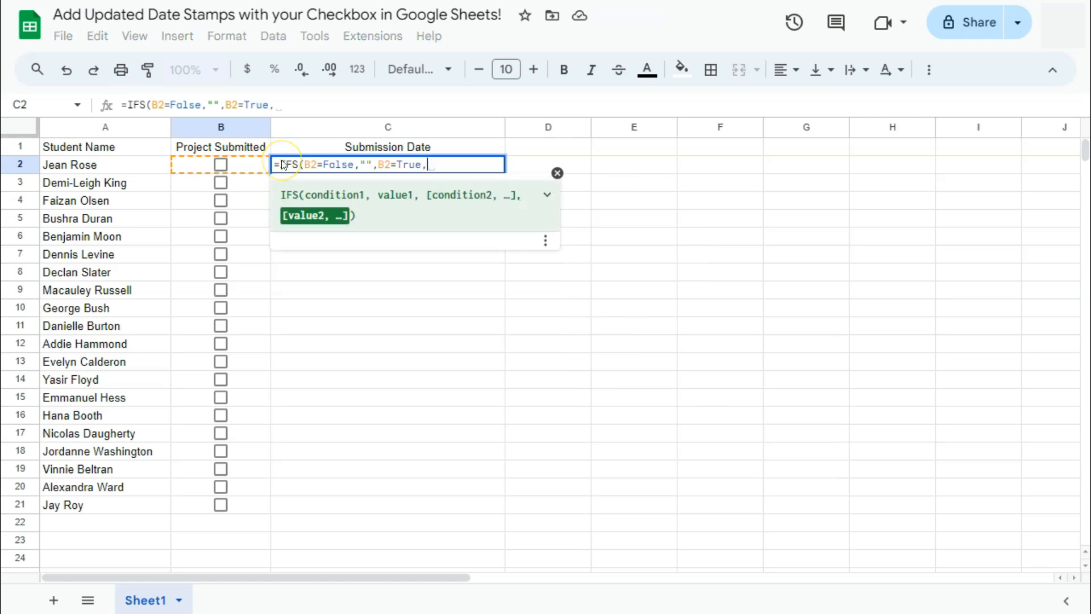
pyautogui.write('NOW())')
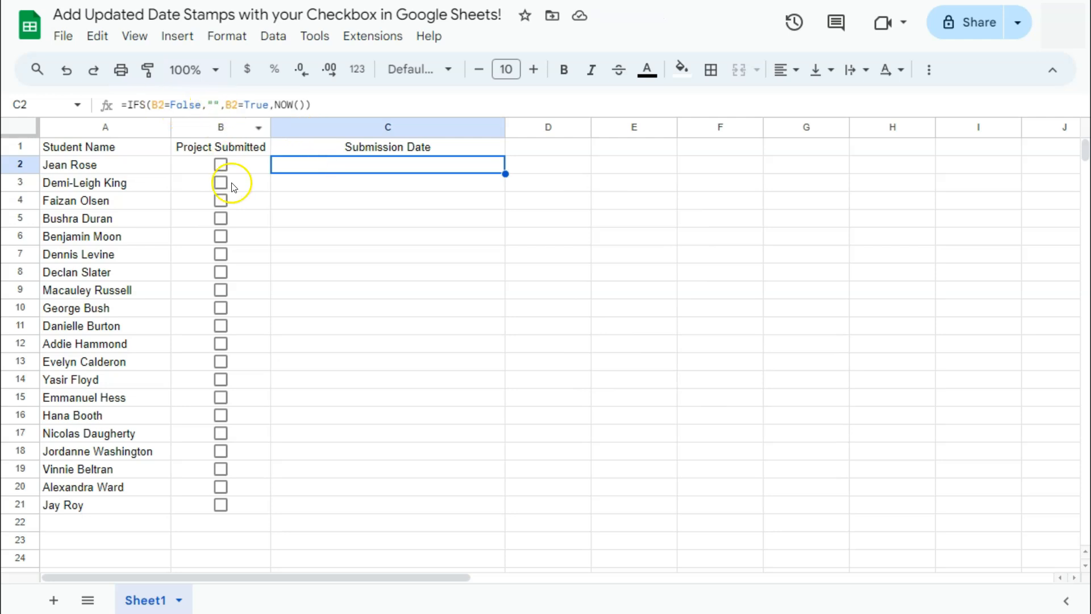
# Step: Tick B2 to test the formula, then fill the date formula from C2 down to C21
pyautogui.click(220, 164)
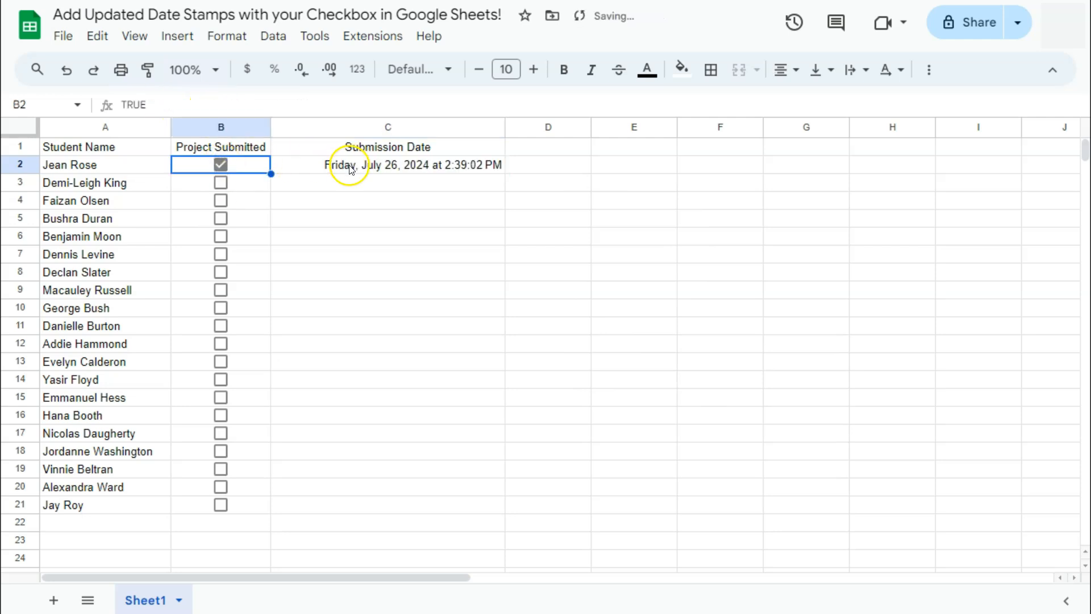
pyautogui.moveTo(482, 168)
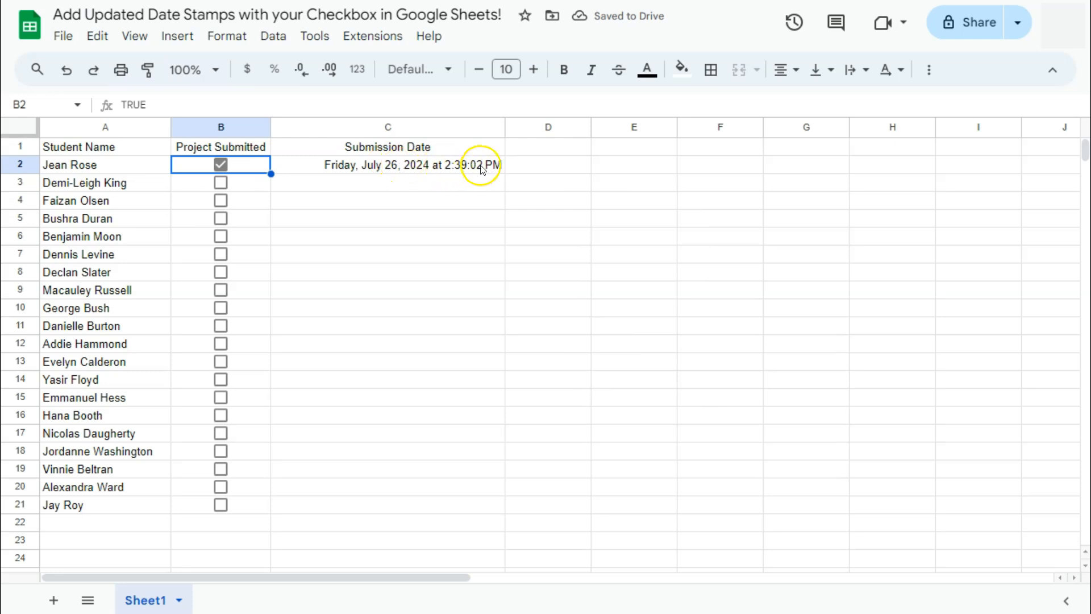
pyautogui.click(388, 164)
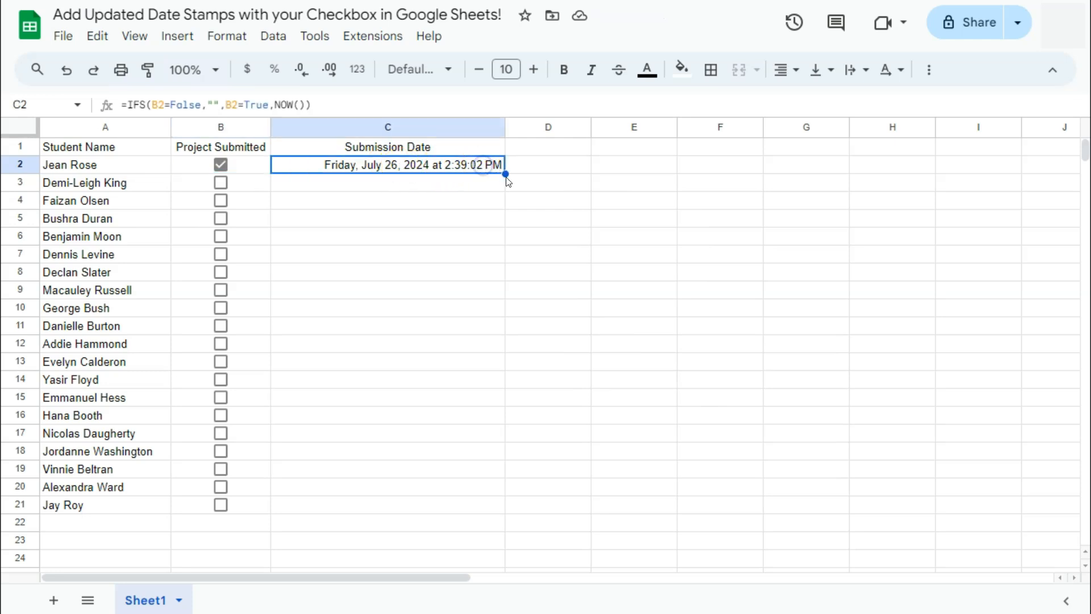
pyautogui.moveTo(506, 173); pyautogui.dragTo(498, 506)
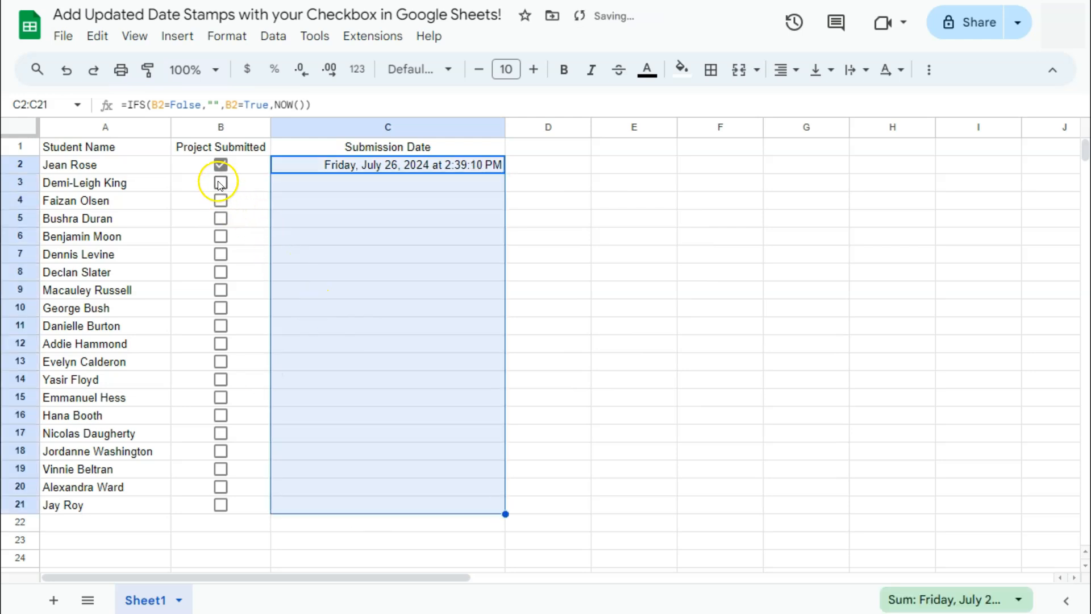
pyautogui.click(221, 182)
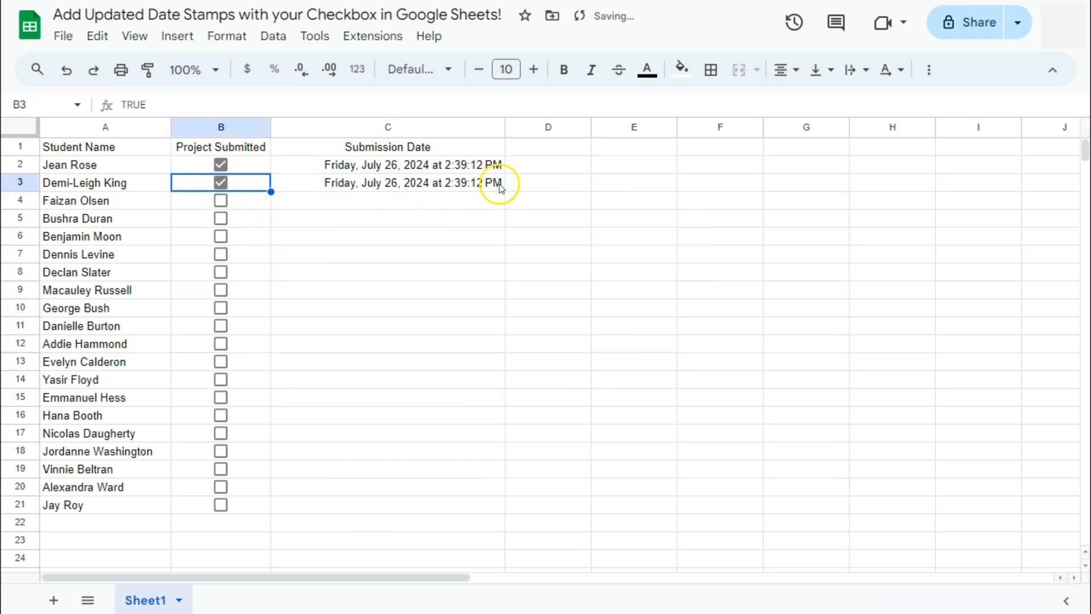
pyautogui.click(221, 200)
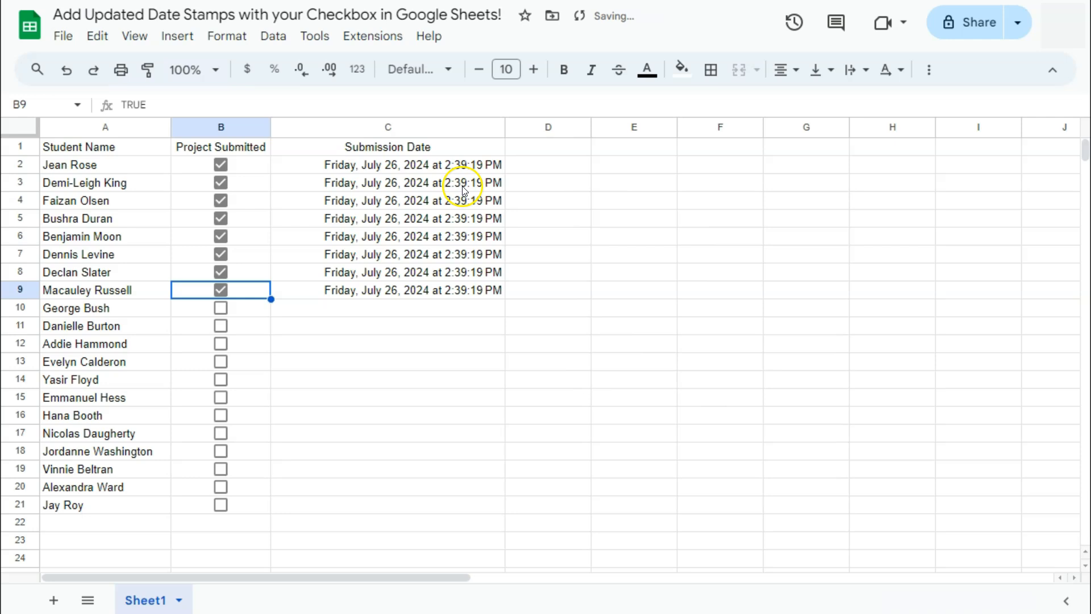
pyautogui.click(220, 271)
pyautogui.write('=IFS(B2=FALSE,"",')
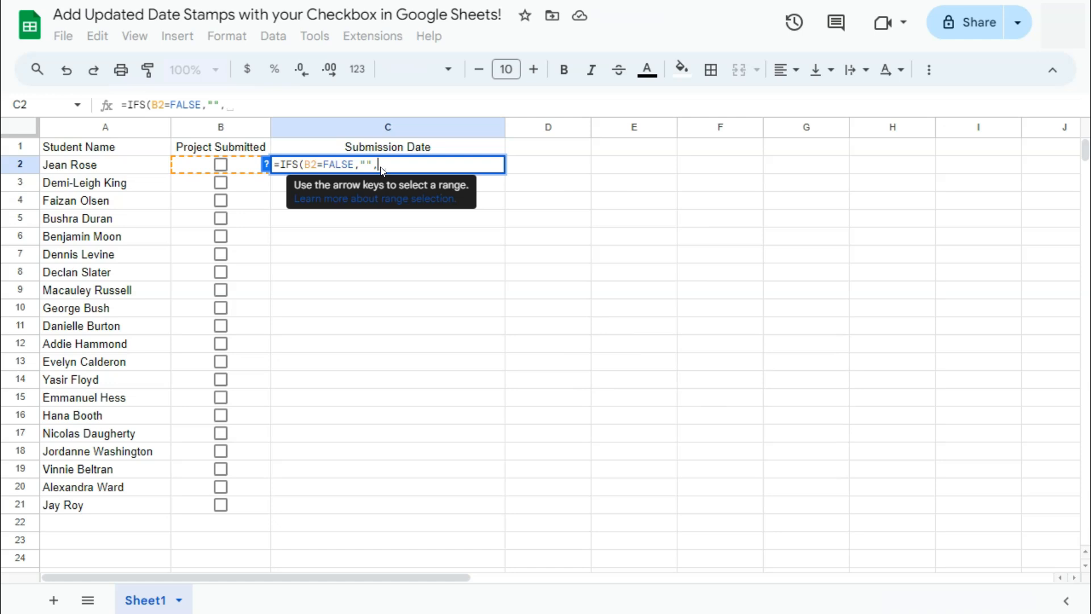
# Step: Finish C2 as =IFS(B2=False,"",C2="",NOW(),TRUE,C2) so the stamp keeps its own value once set
pyautogui.write('C2')
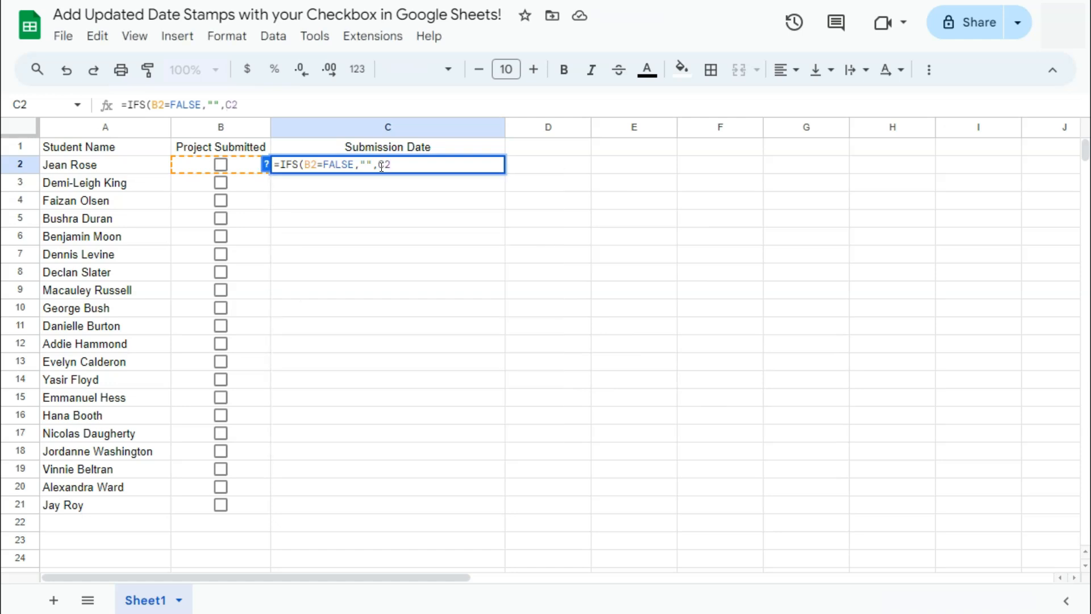
pyautogui.write('=')
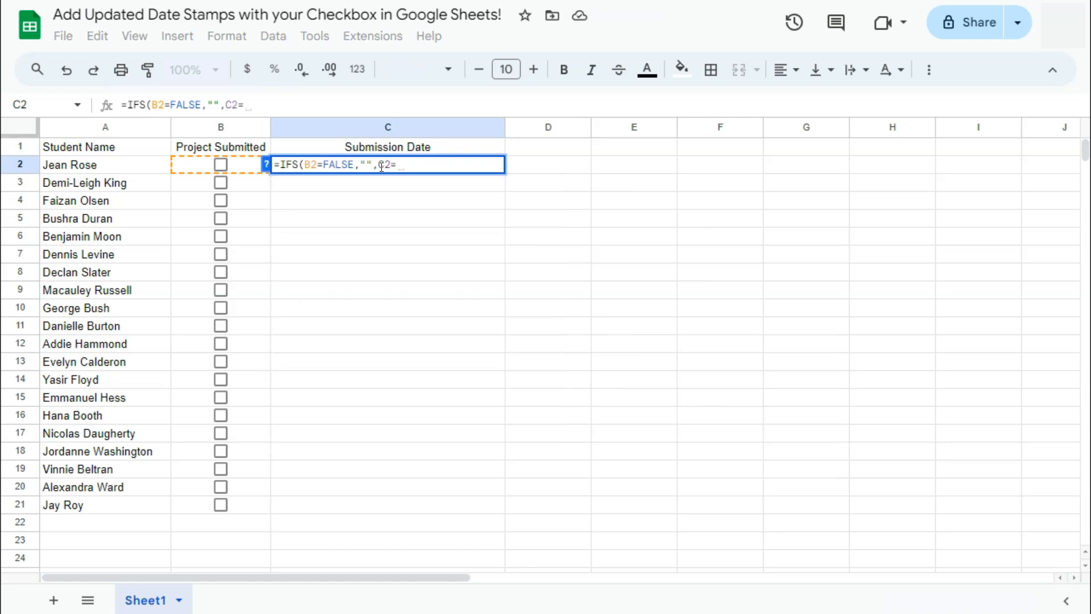
pyautogui.write('"",')
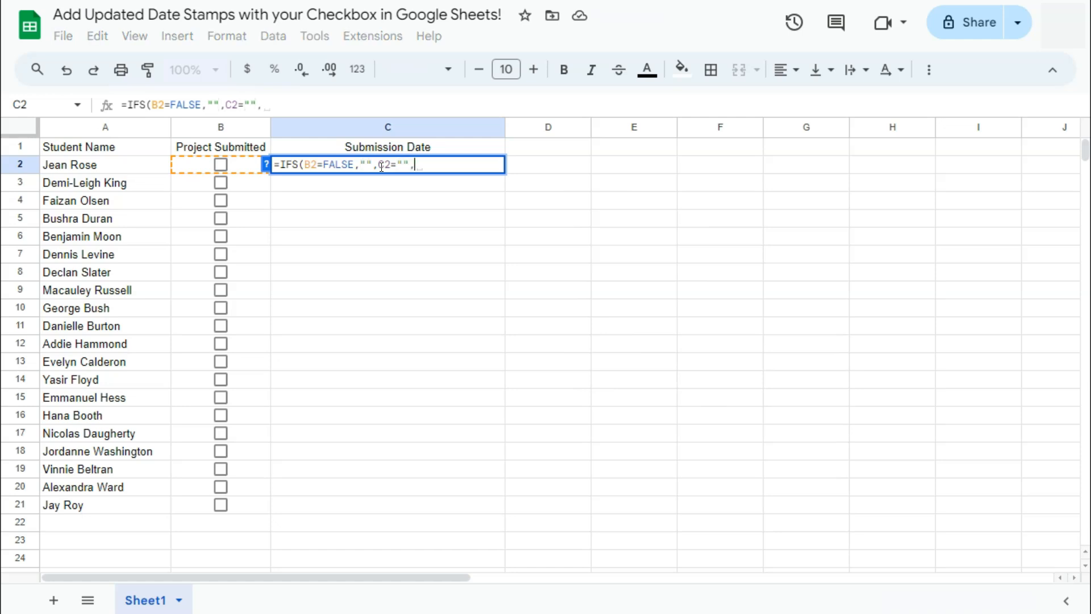
pyautogui.write('NOW(')
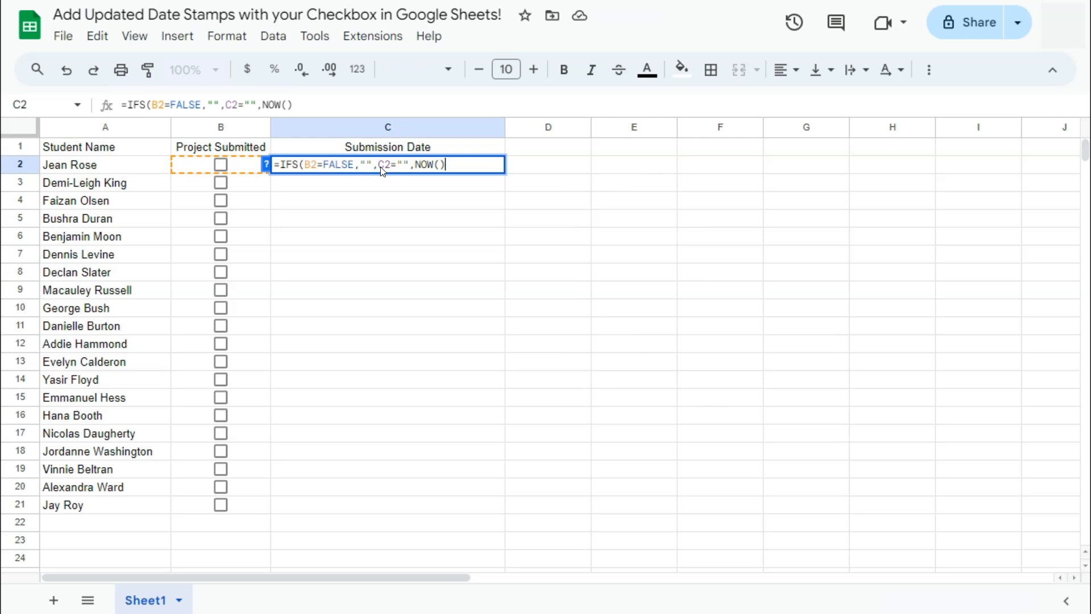
pyautogui.write(',TRUE')
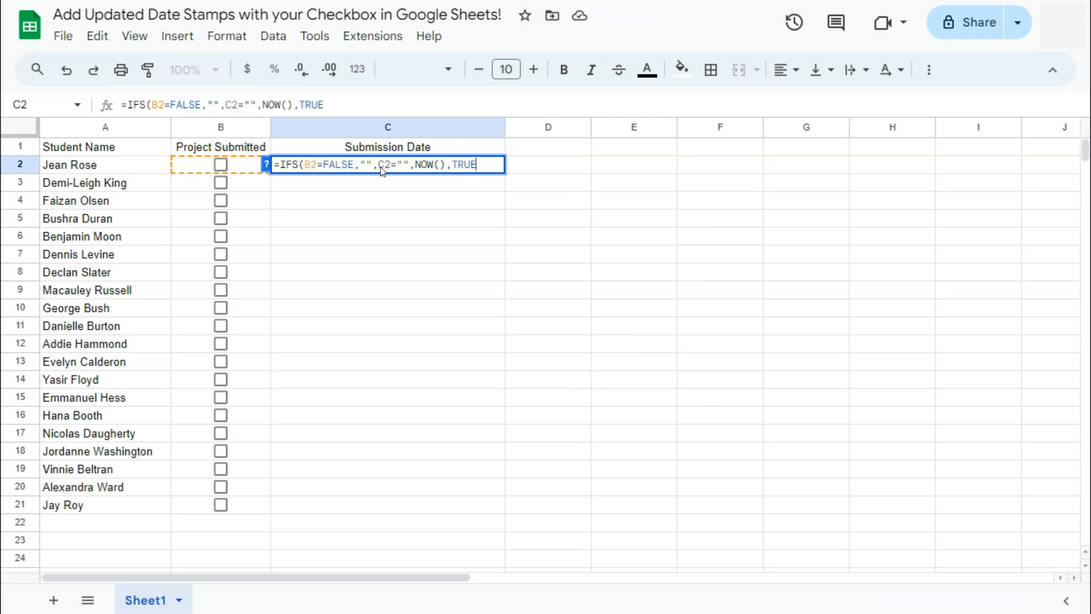
pyautogui.write(',')
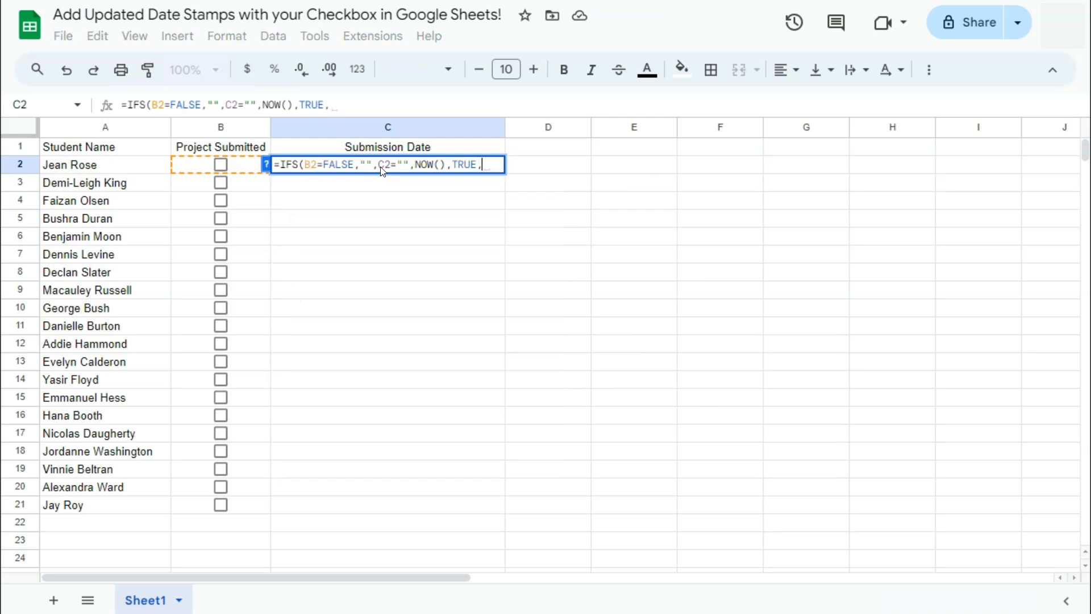
pyautogui.write('C2)')
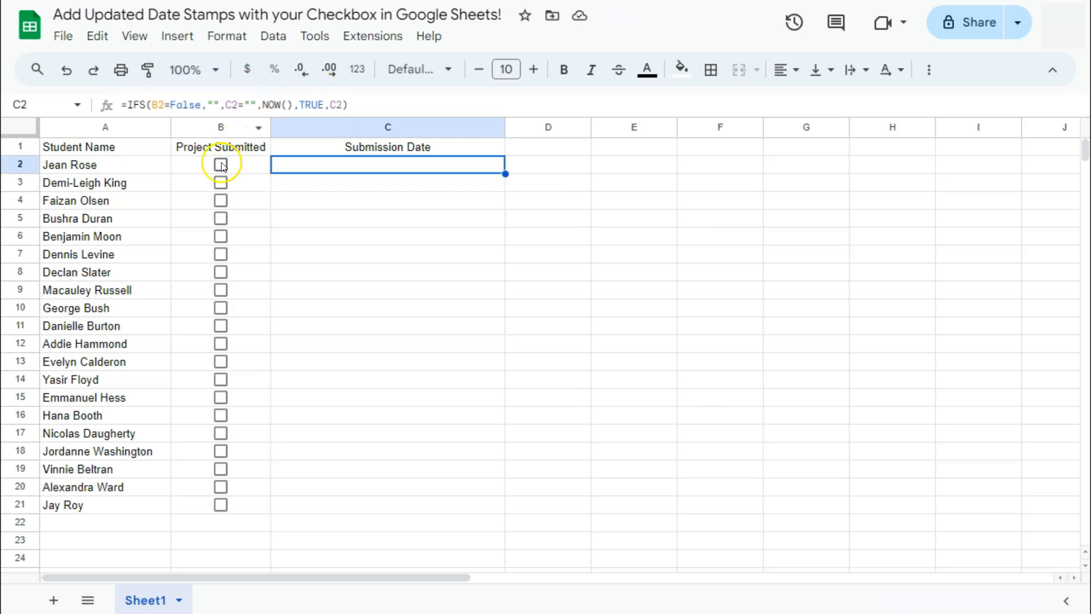
pyautogui.click(221, 163)
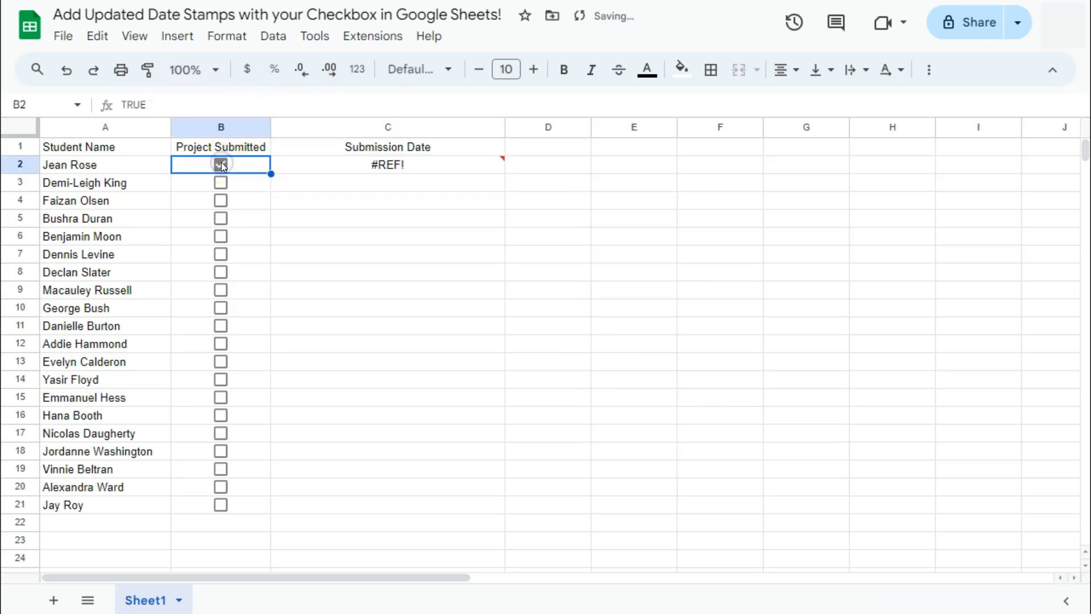
pyautogui.click(221, 164)
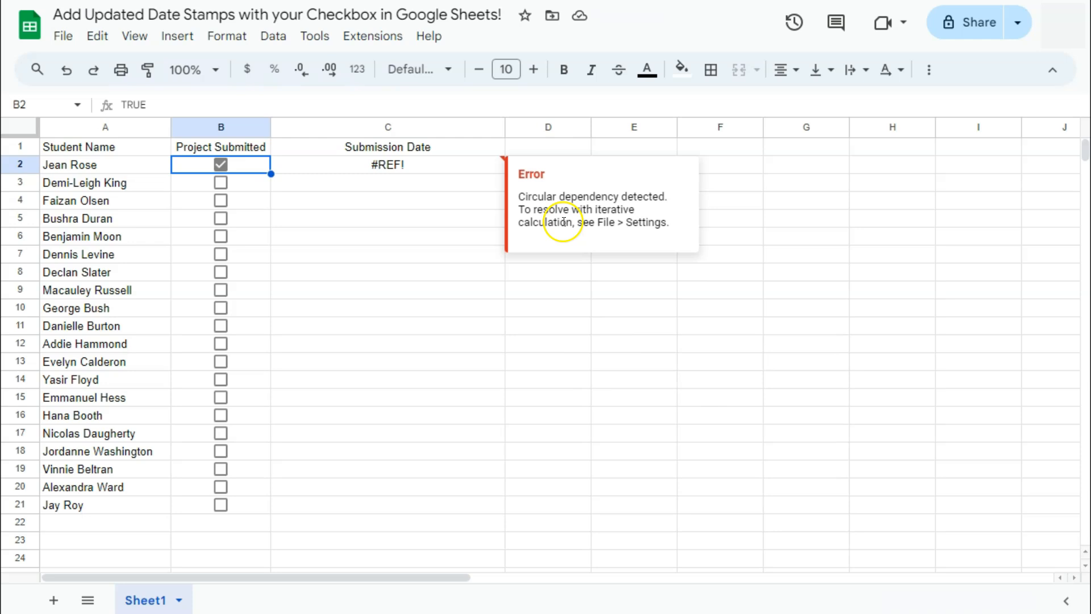
pyautogui.moveTo(629, 235)
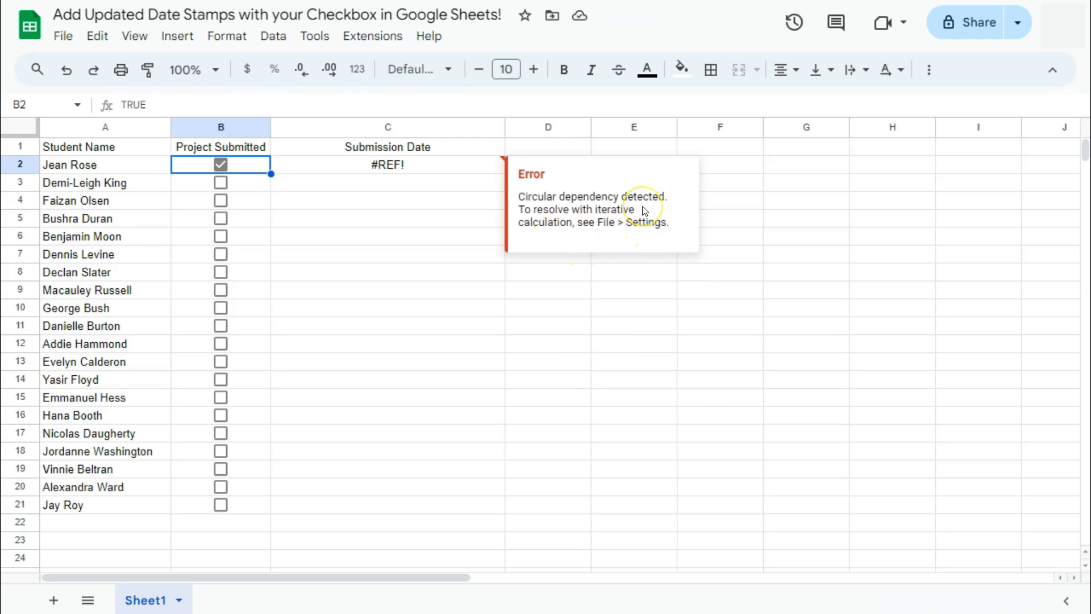
pyautogui.moveTo(643, 209)
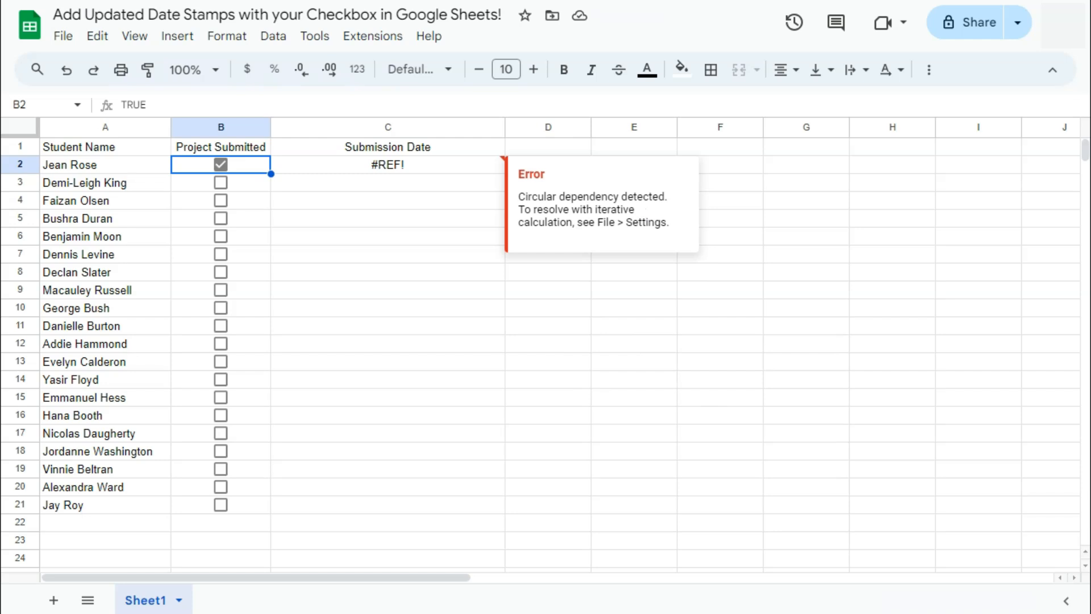
# Step: In File > Settings > Calculation, turn Iterative calculation On and save
pyautogui.click(63, 35)
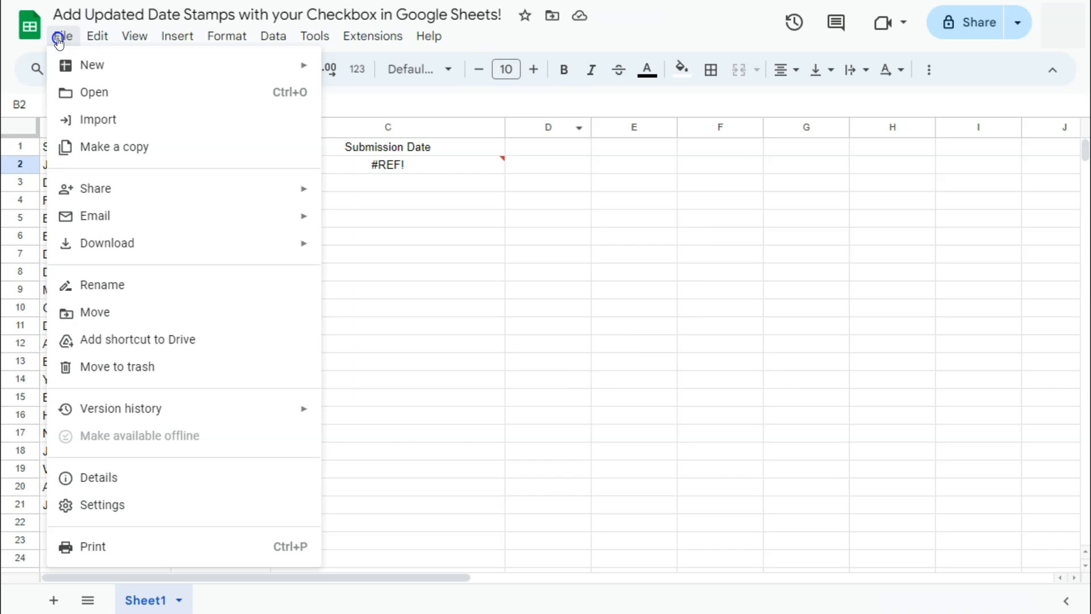
pyautogui.click(62, 37)
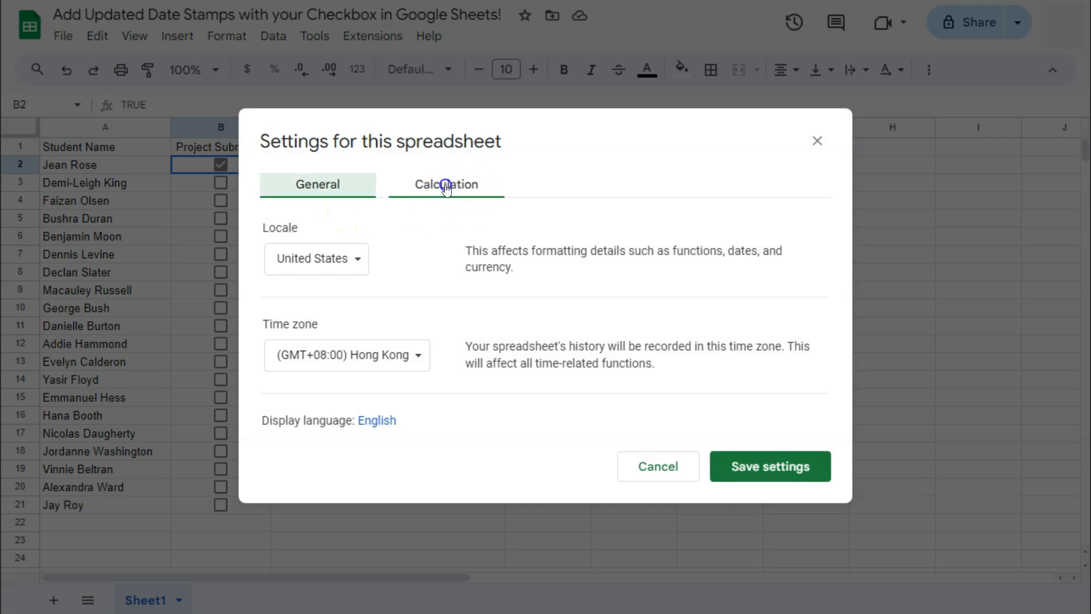
pyautogui.click(445, 185)
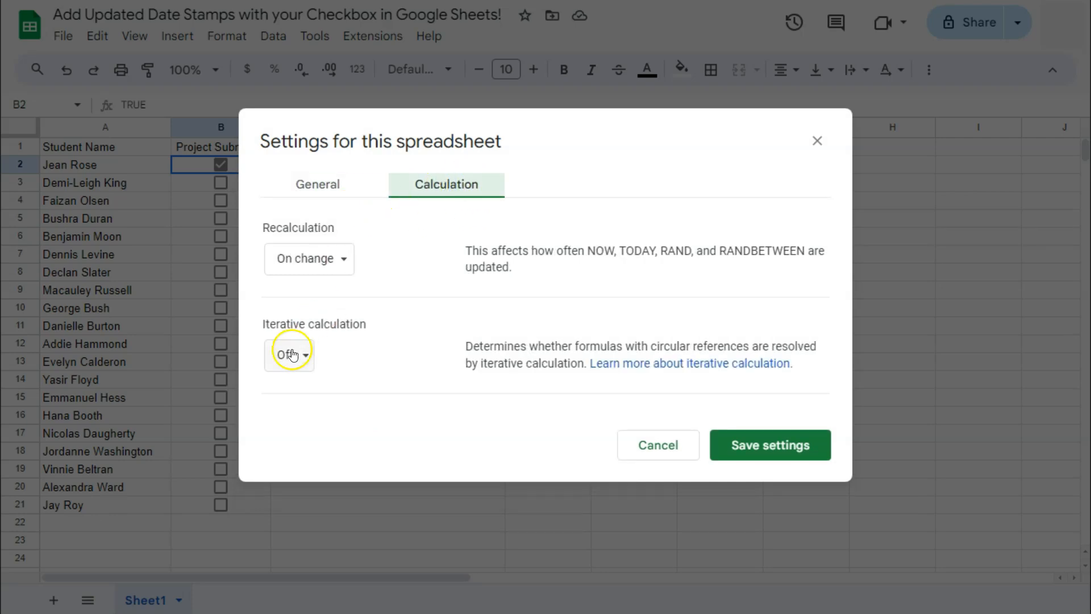
pyautogui.click(289, 351)
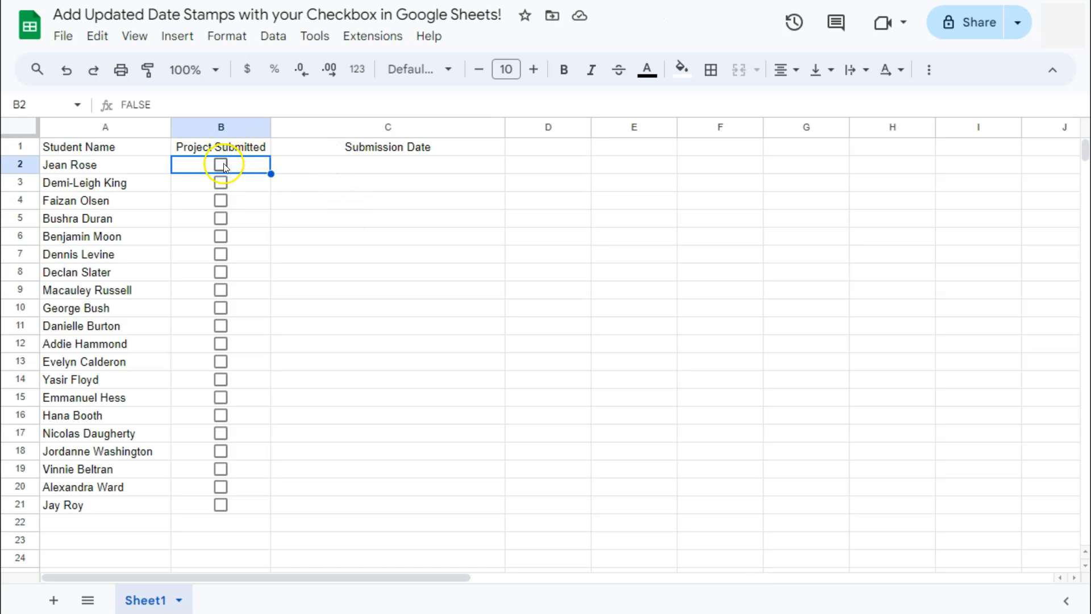
# Step: Tick Project Submitted in rows 2, 7, 4 and 11, each receiving a fixed timestamp in column C
pyautogui.click(221, 165)
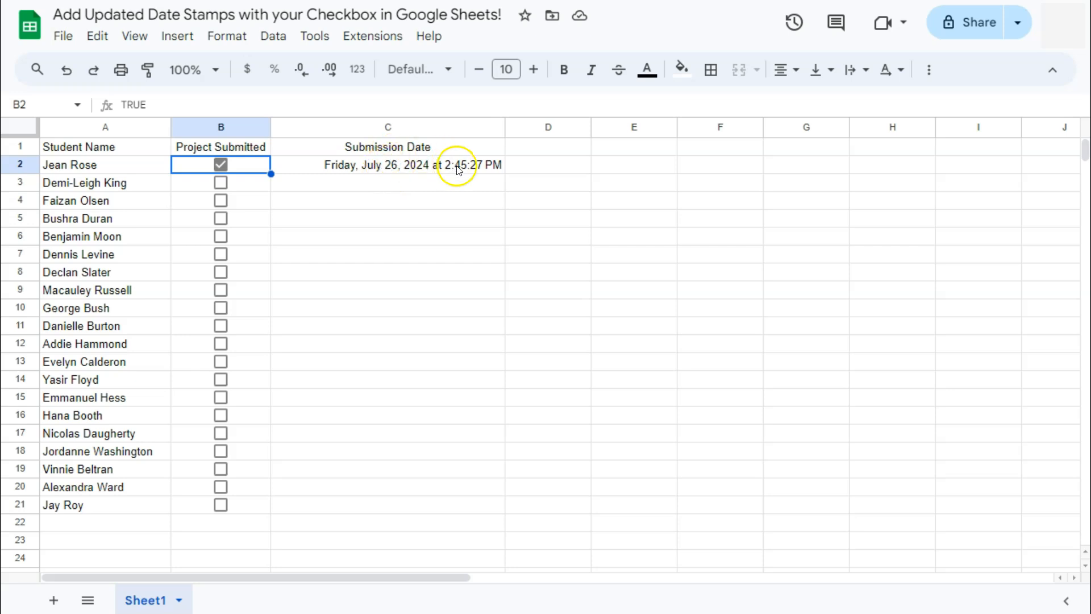
pyautogui.moveTo(236, 219)
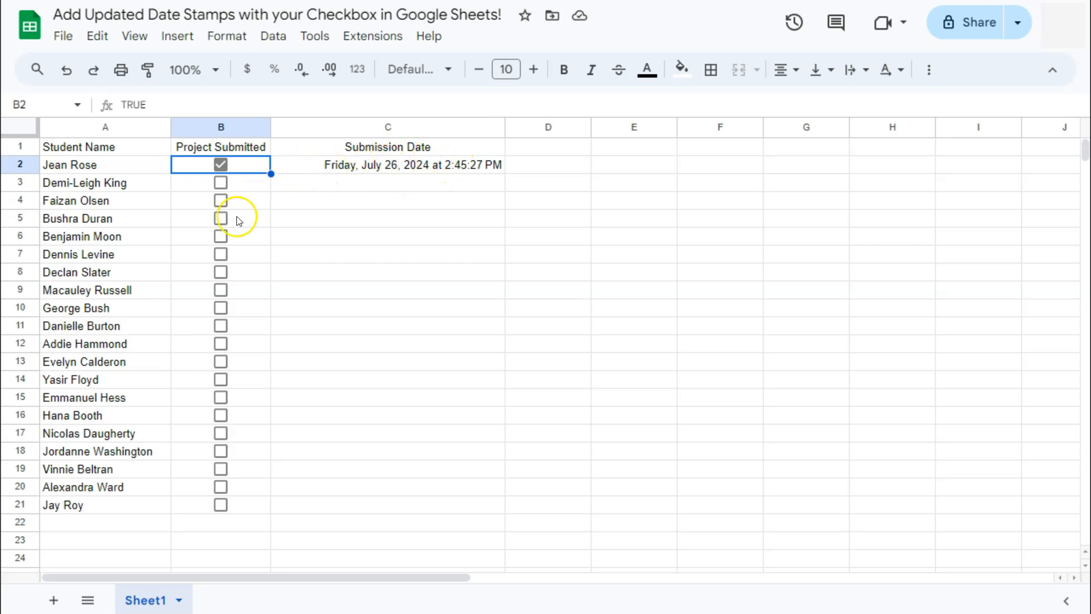
pyautogui.click(221, 253)
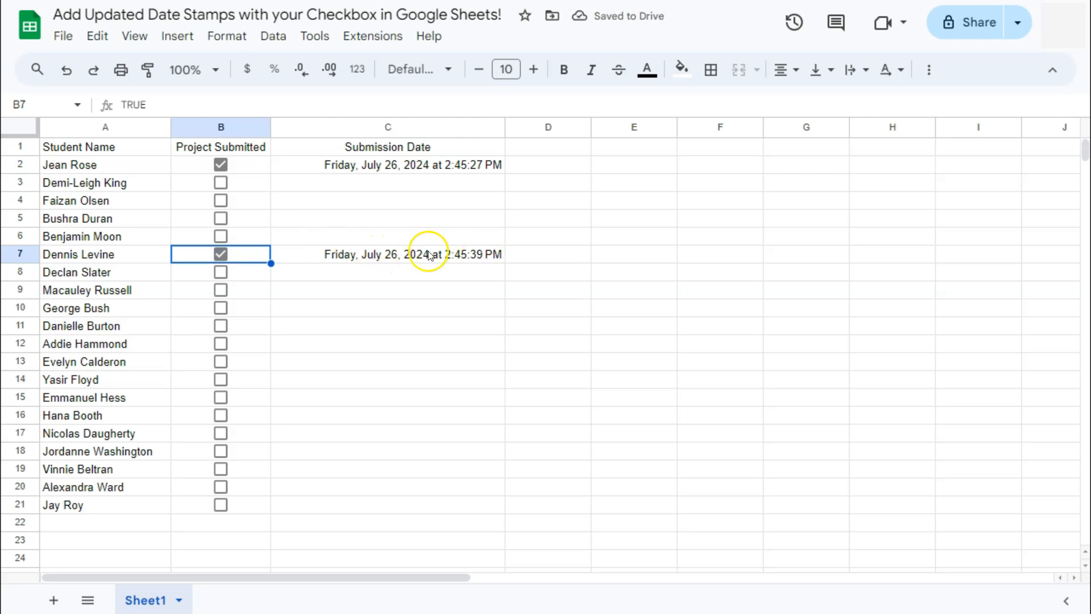
pyautogui.moveTo(485, 258)
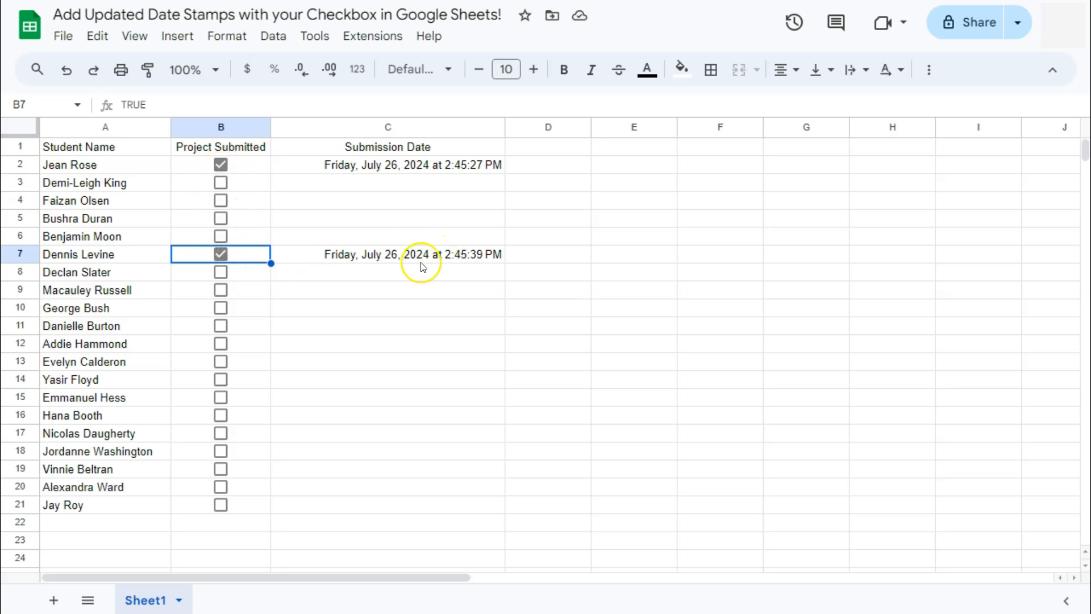
pyautogui.click(221, 199)
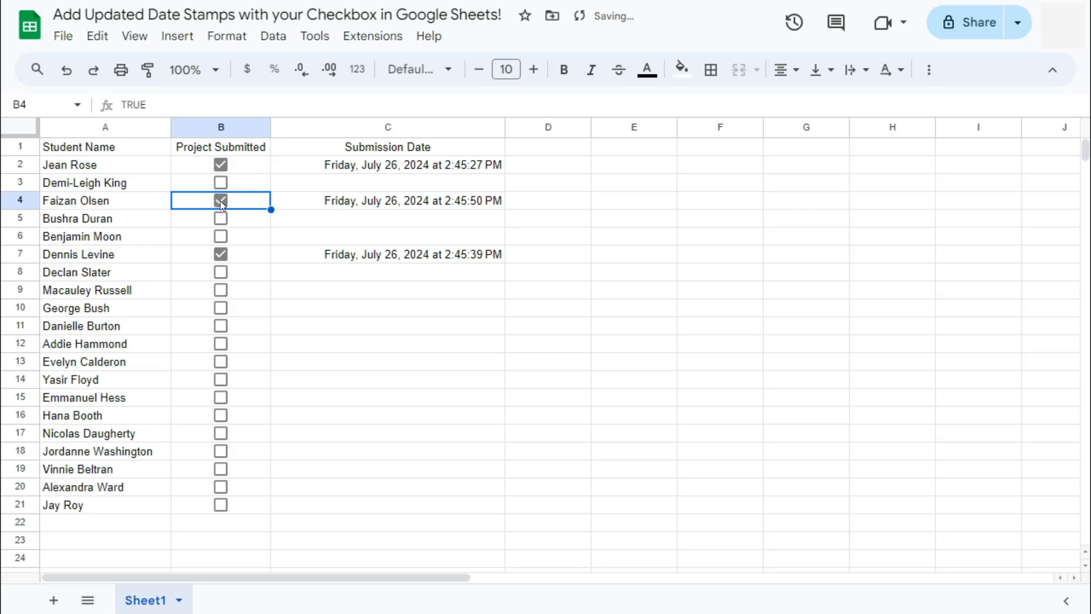
pyautogui.click(220, 200)
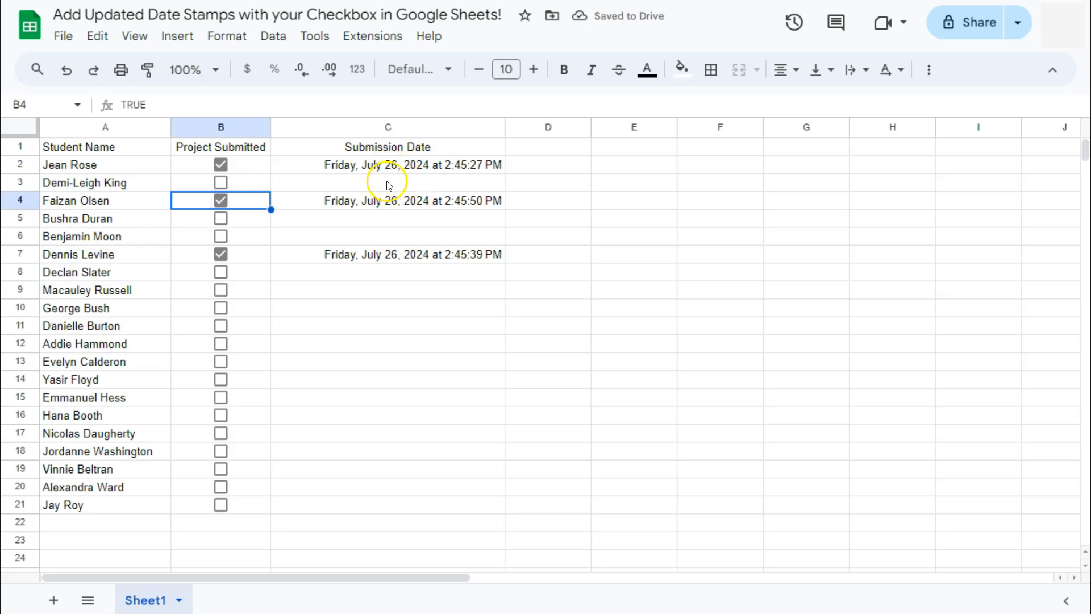
pyautogui.moveTo(361, 213)
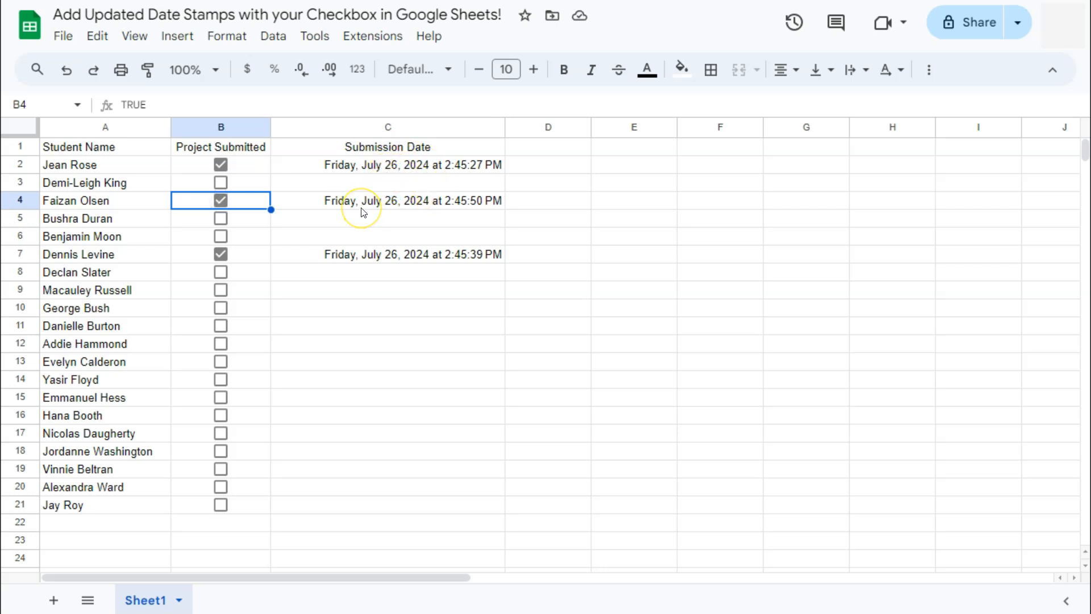
pyautogui.moveTo(227, 356)
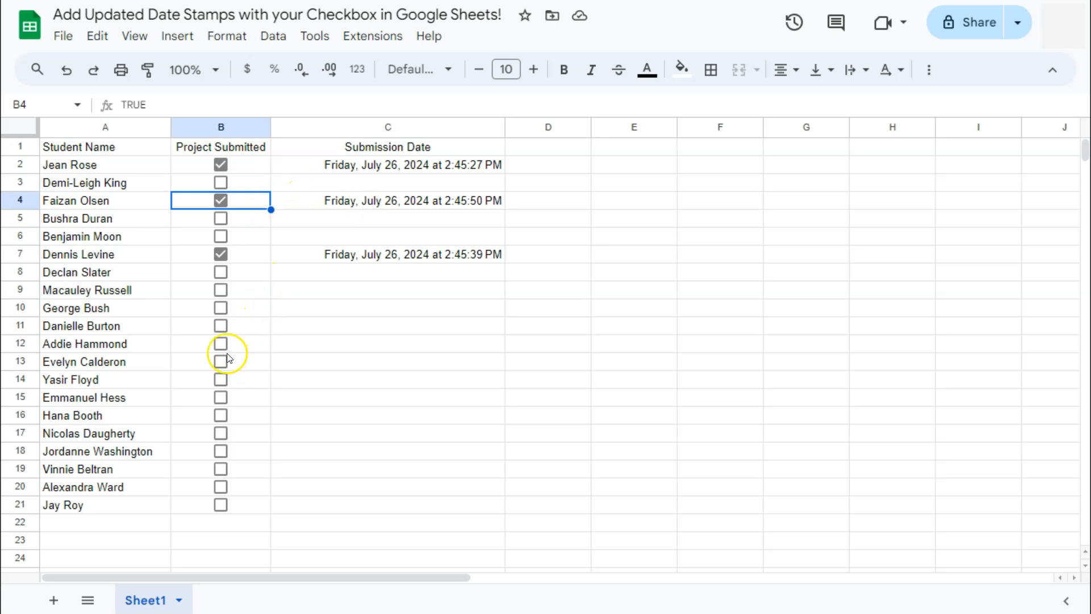
pyautogui.click(220, 326)
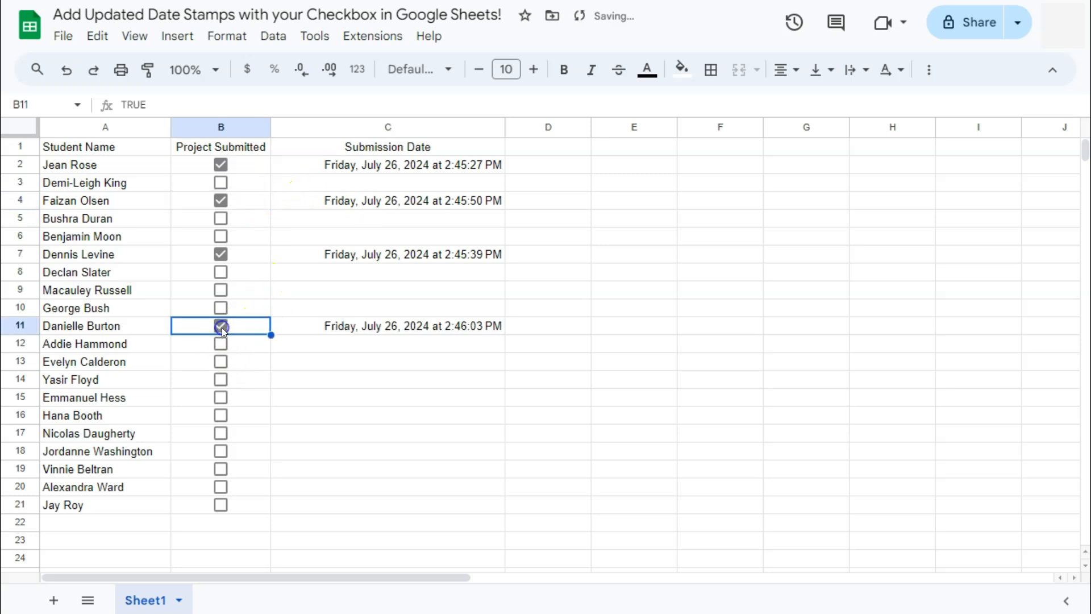